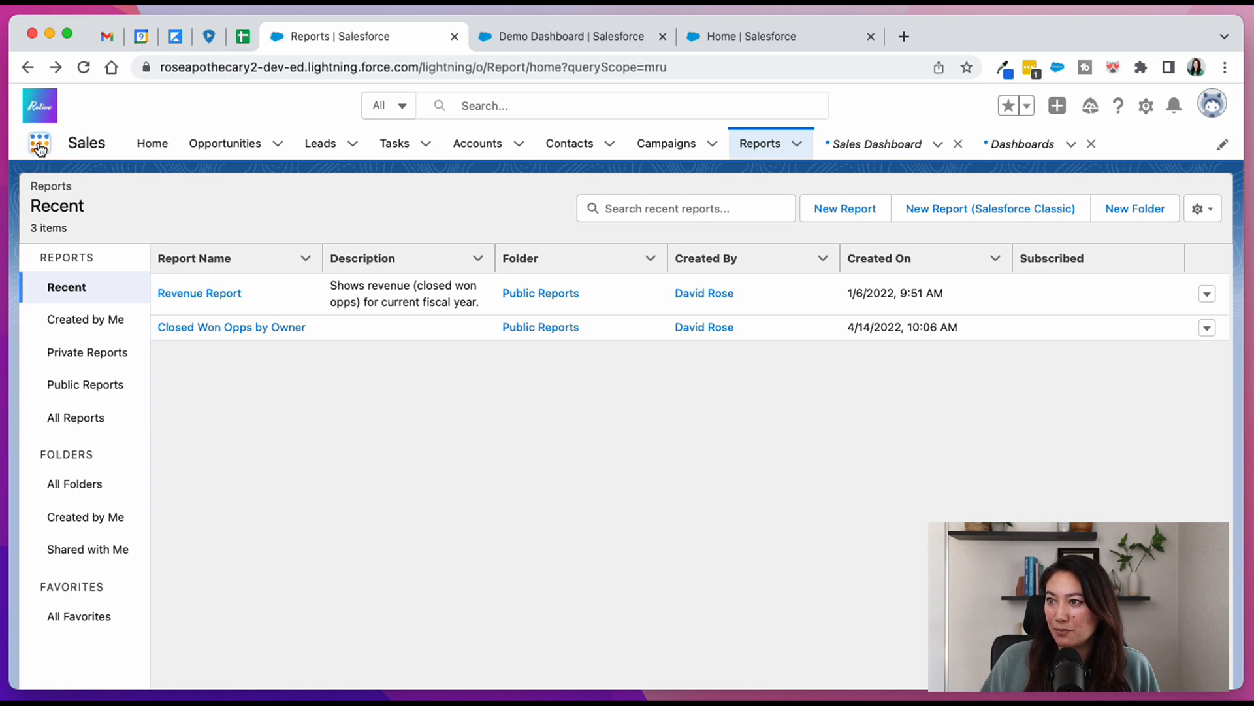
- Search the App Launcher for Reports and open the Reports page
type("reports")
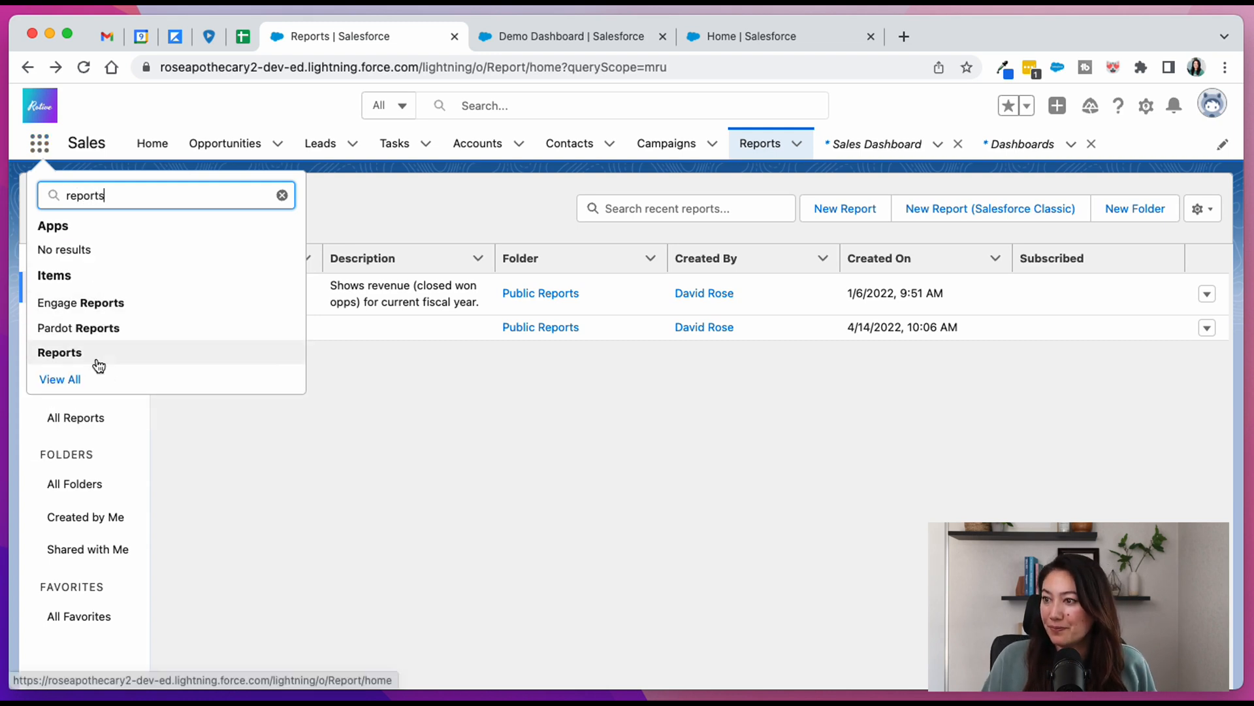
left_click(845, 208)
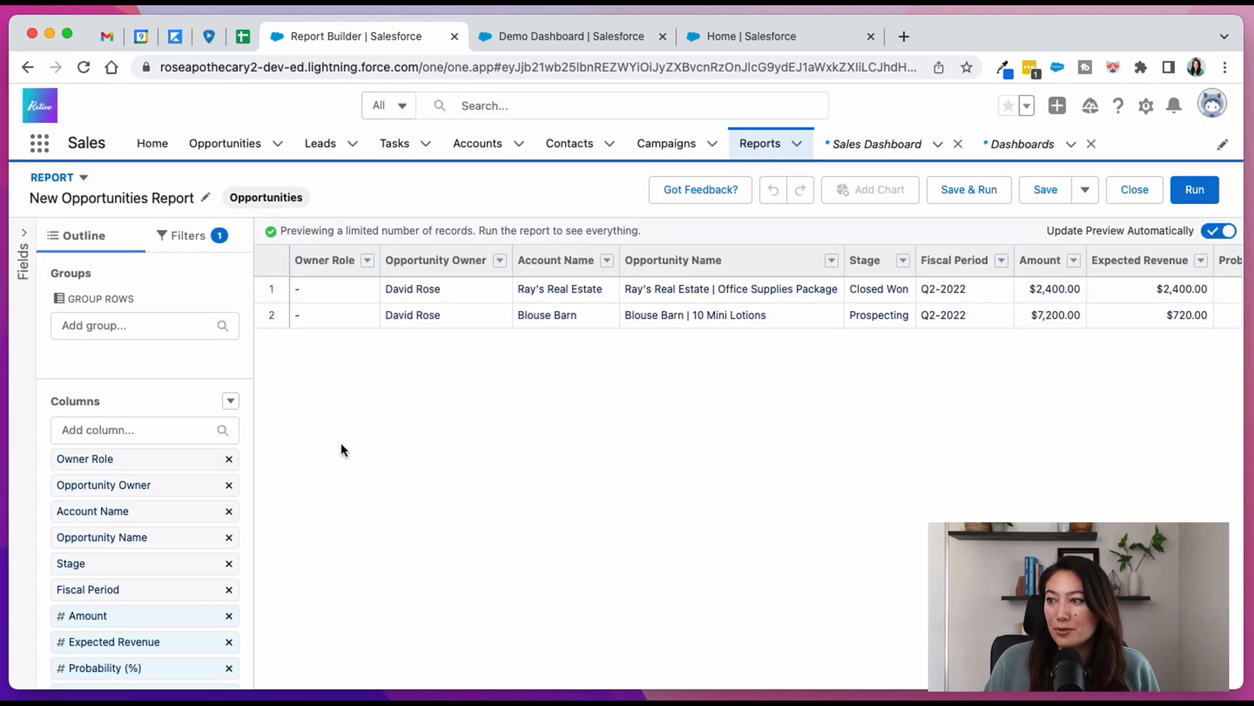
- Filter the report to Close Date Current FY and Opportunity Status Closed Won
left_click(190, 235)
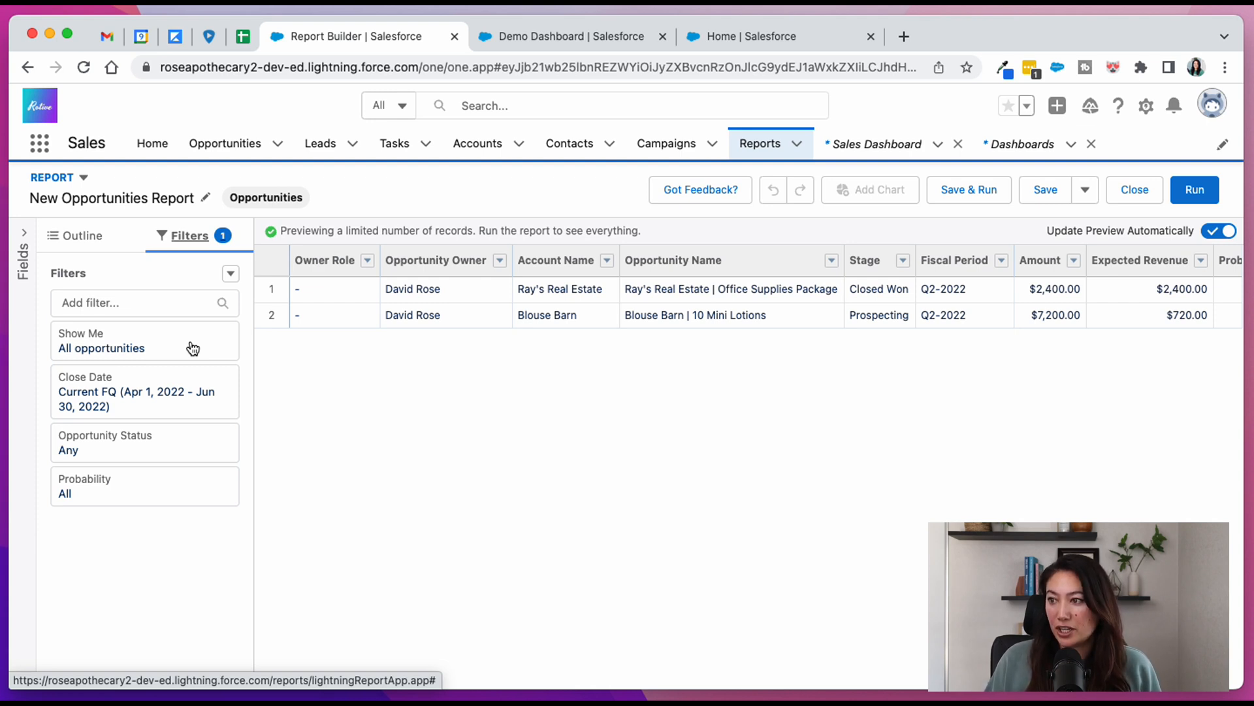
left_click(144, 391)
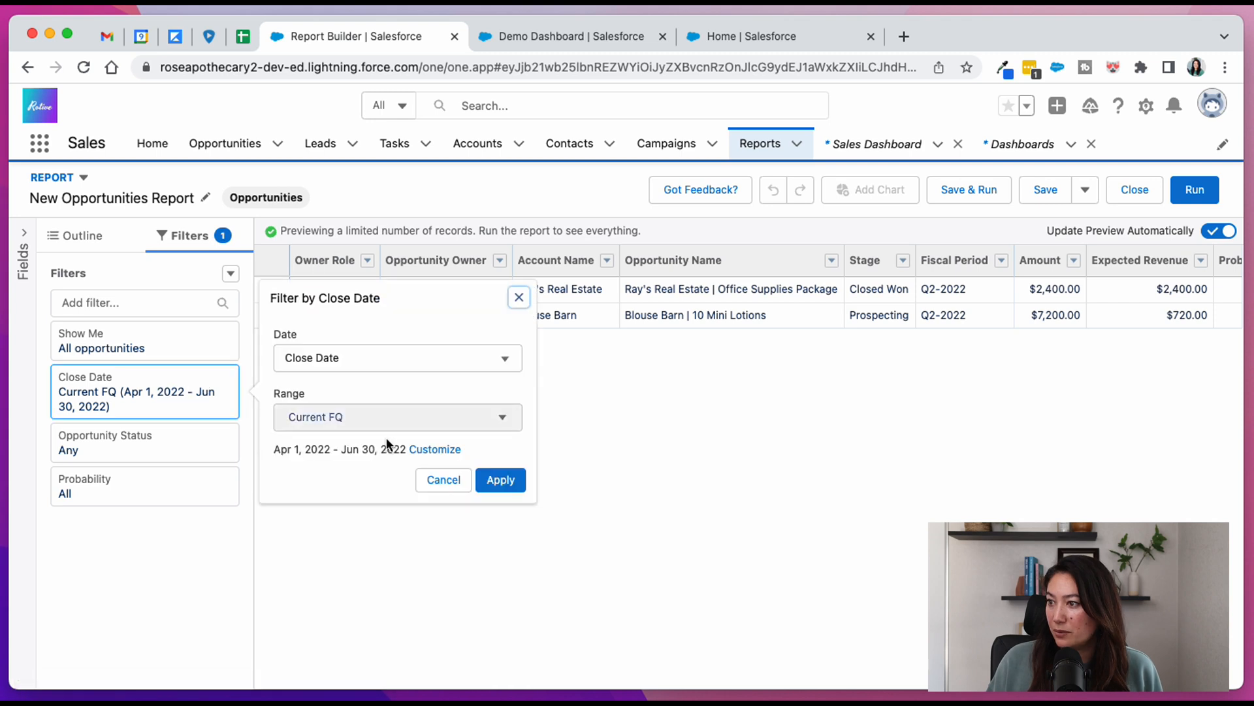
left_click(398, 417)
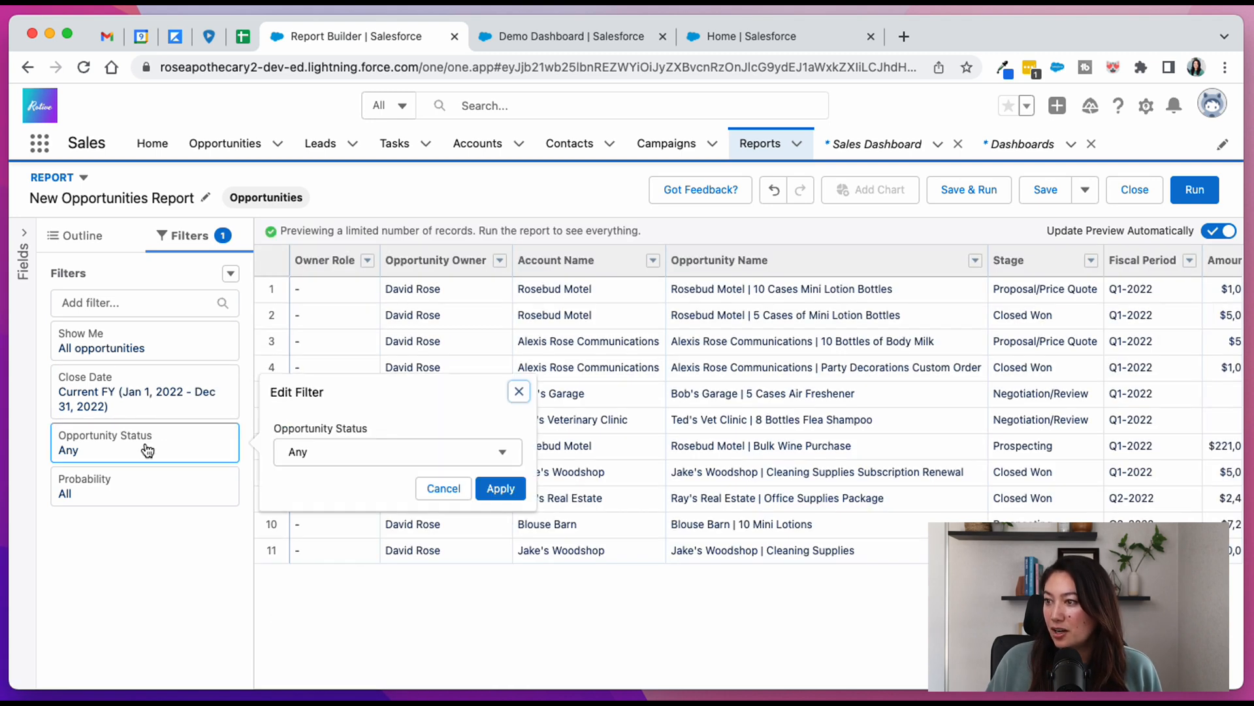
left_click(396, 451)
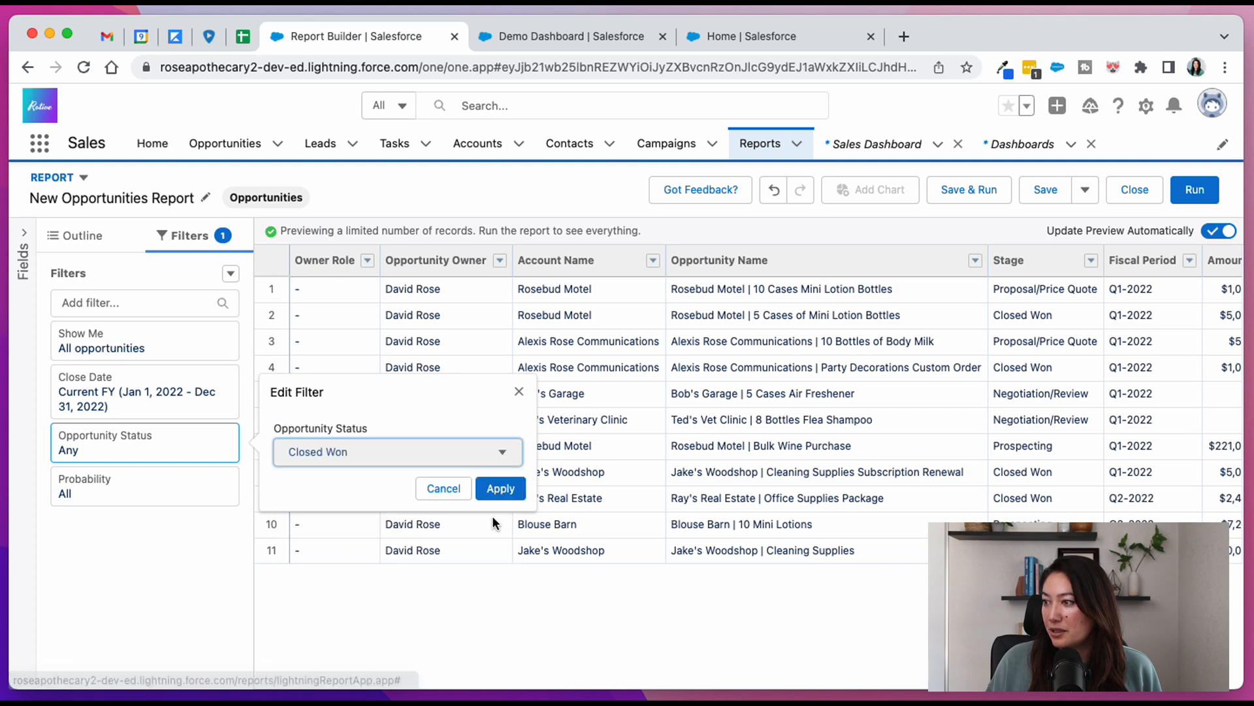
left_click(500, 488)
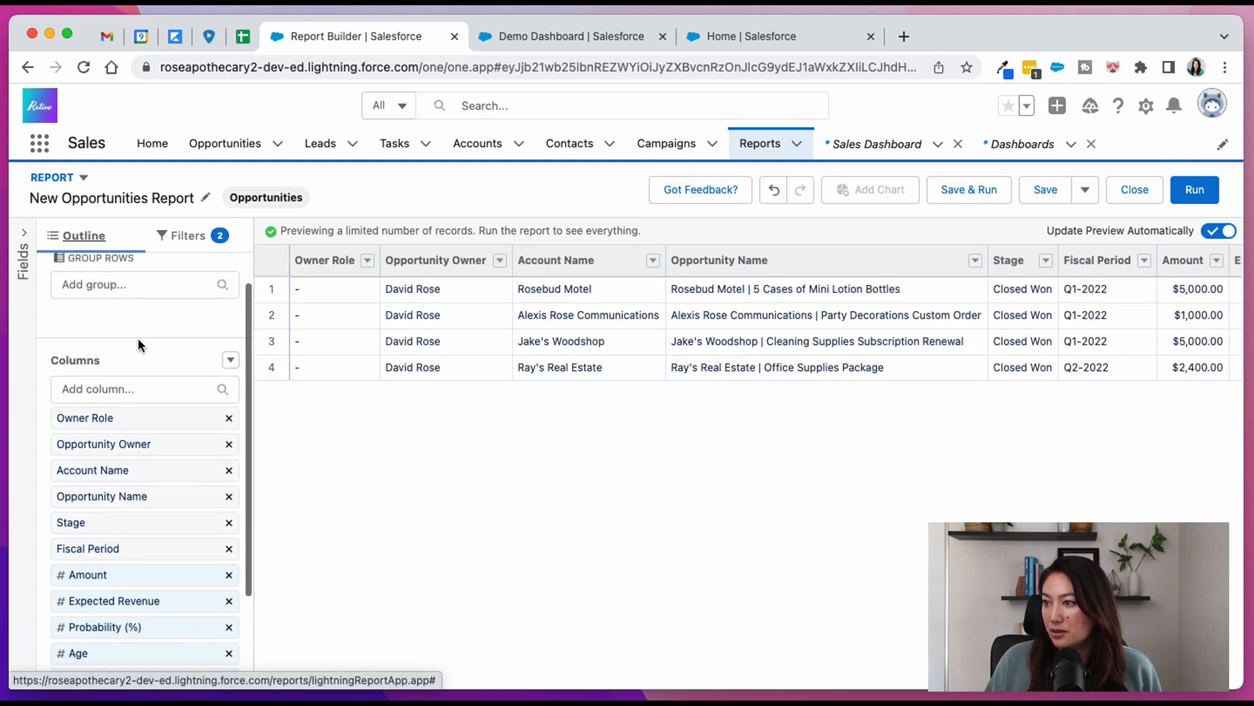
- Remove two columns including Fiscal Period and group rows by Lead Source
left_click(228, 418)
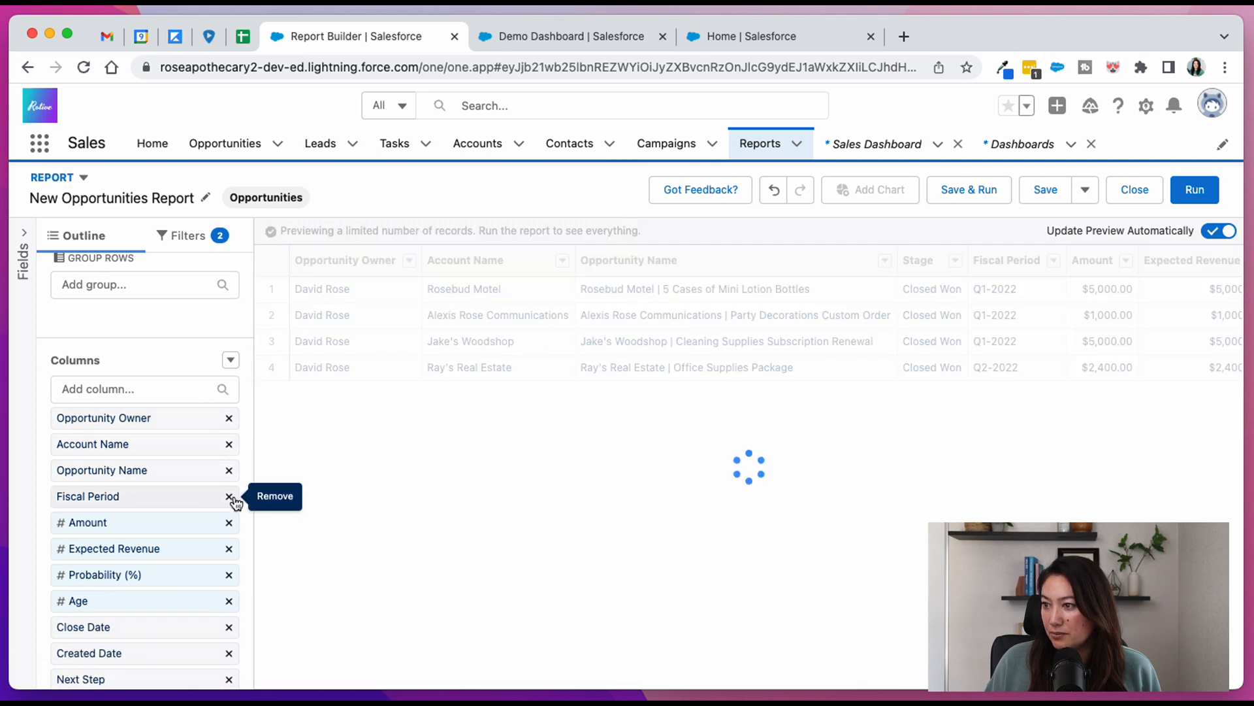
left_click(228, 496)
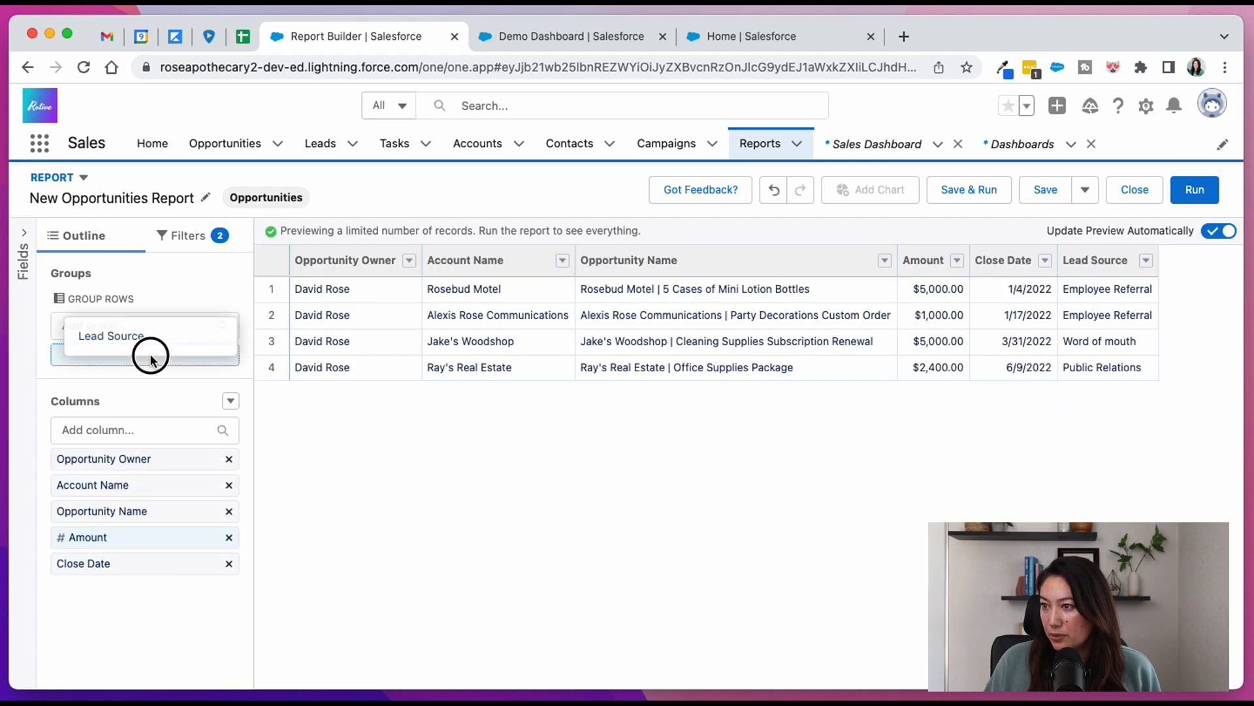
left_click_drag(110, 335, 145, 353)
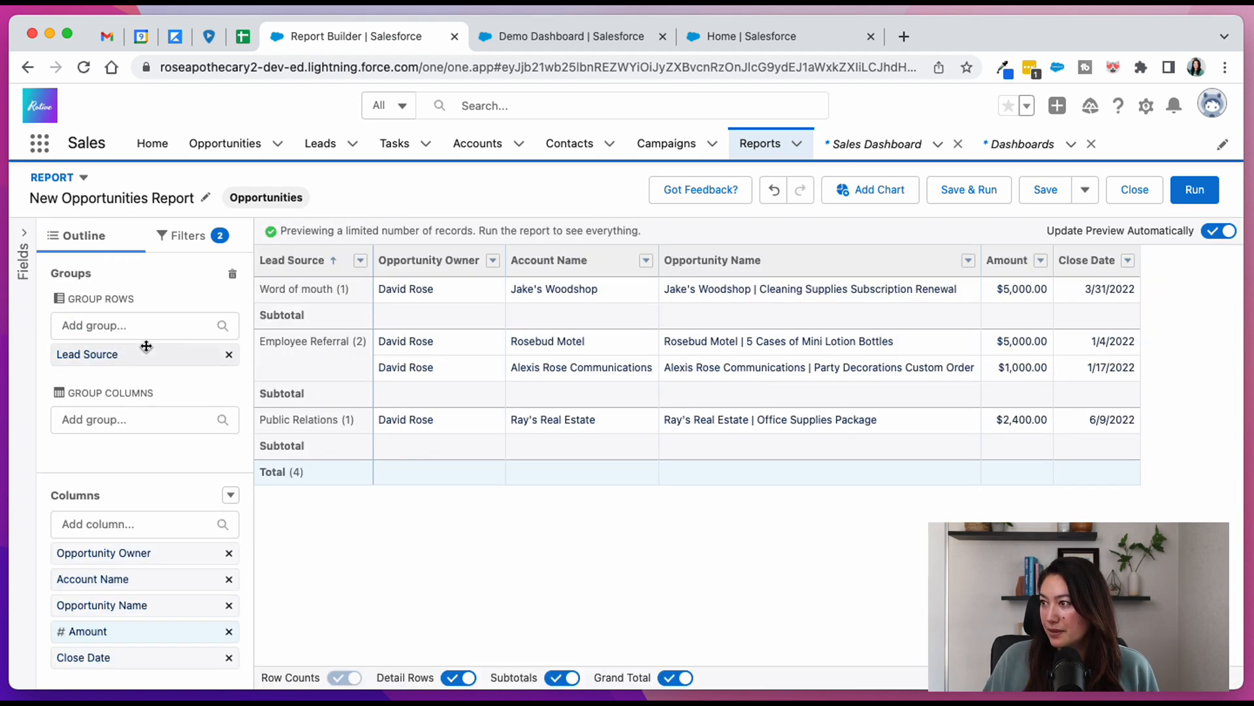
- Add a chart to the report and display it as a donut
left_click(870, 190)
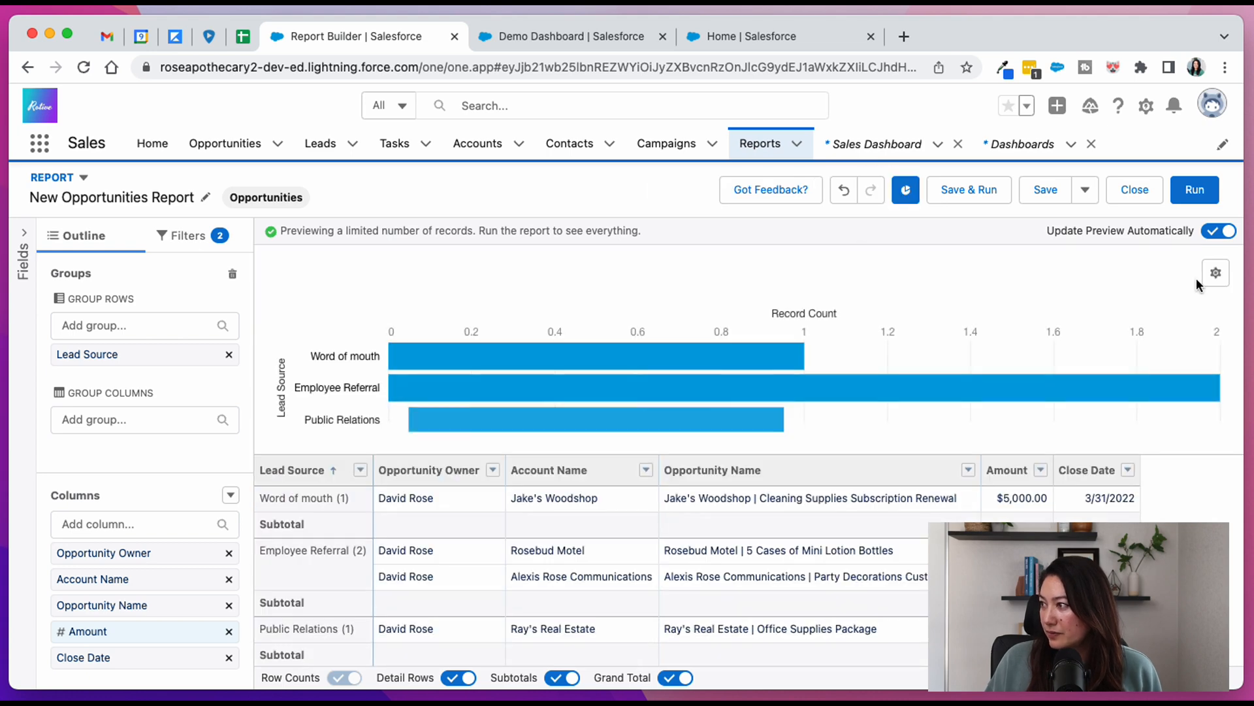
left_click(1215, 273)
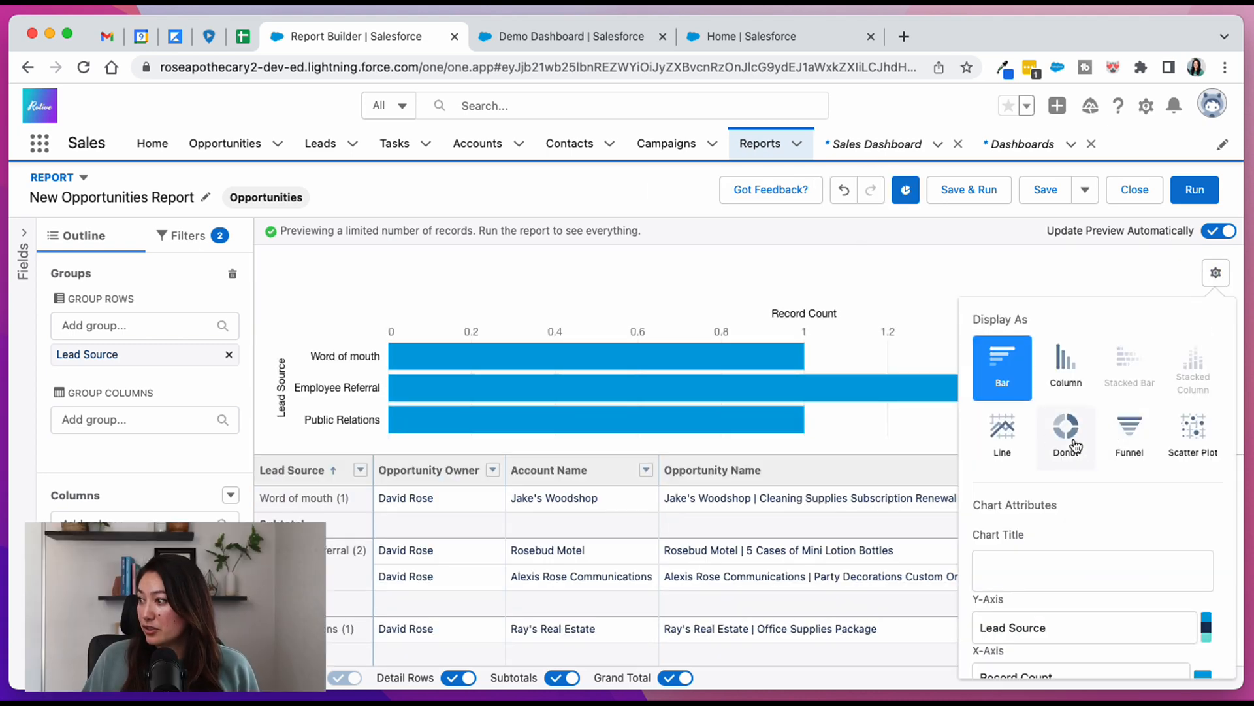
left_click(1065, 428)
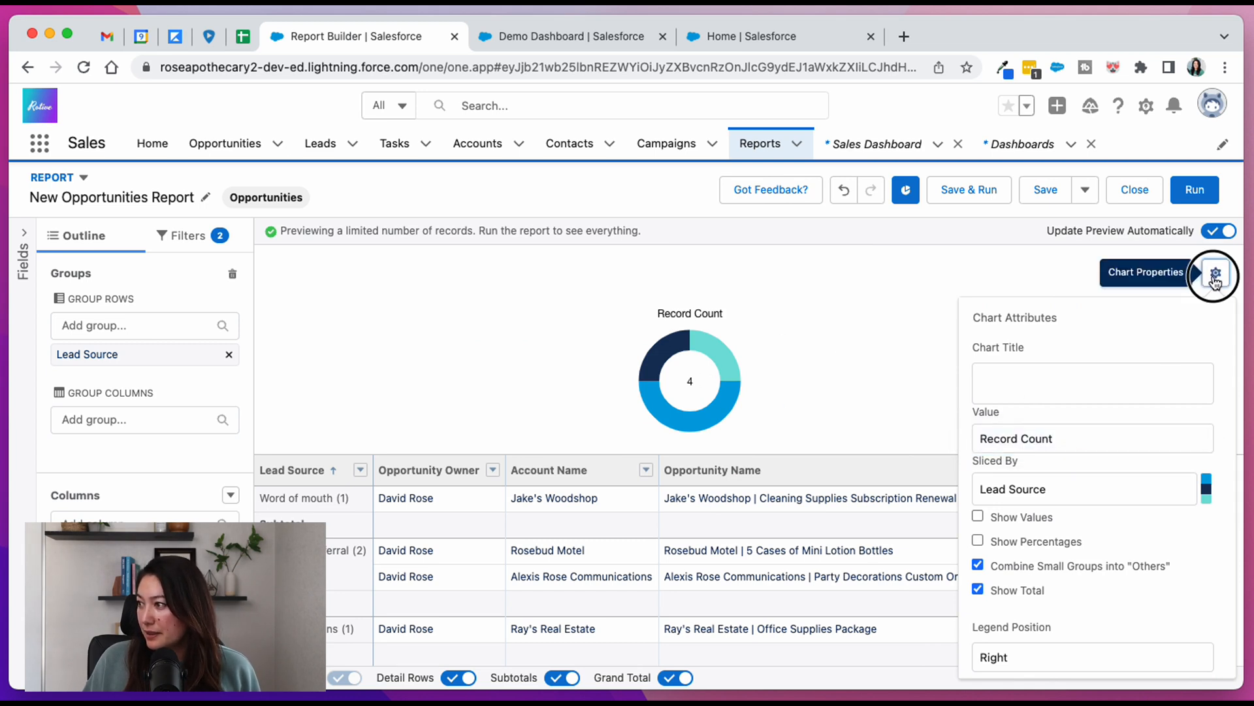
left_click(1215, 274)
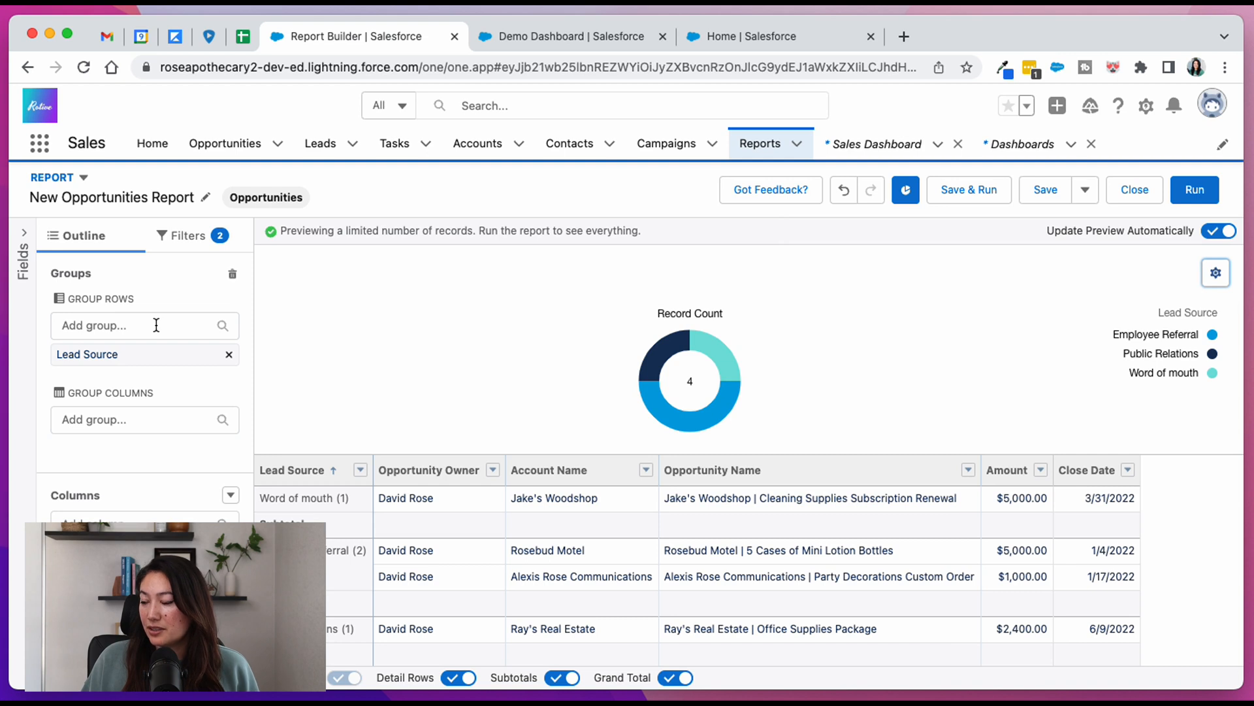
- Add Amount as a row grouping, then remove that grouping again
type("amount")
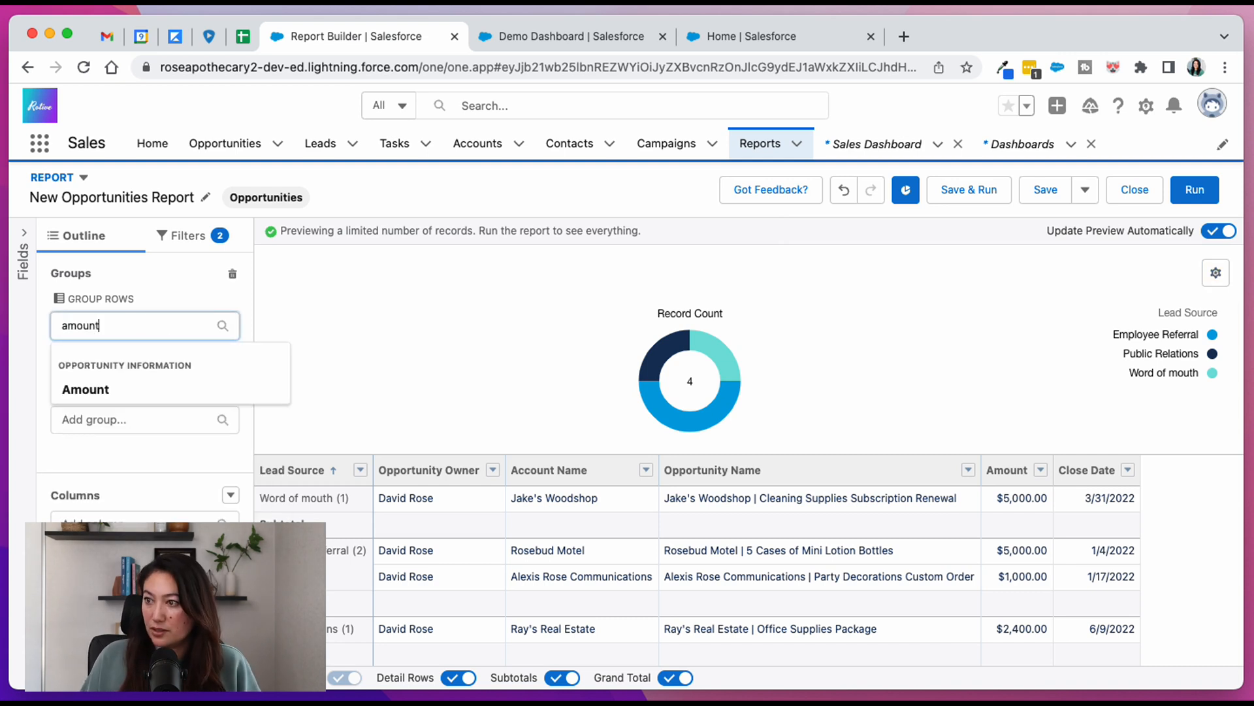
left_click(85, 389)
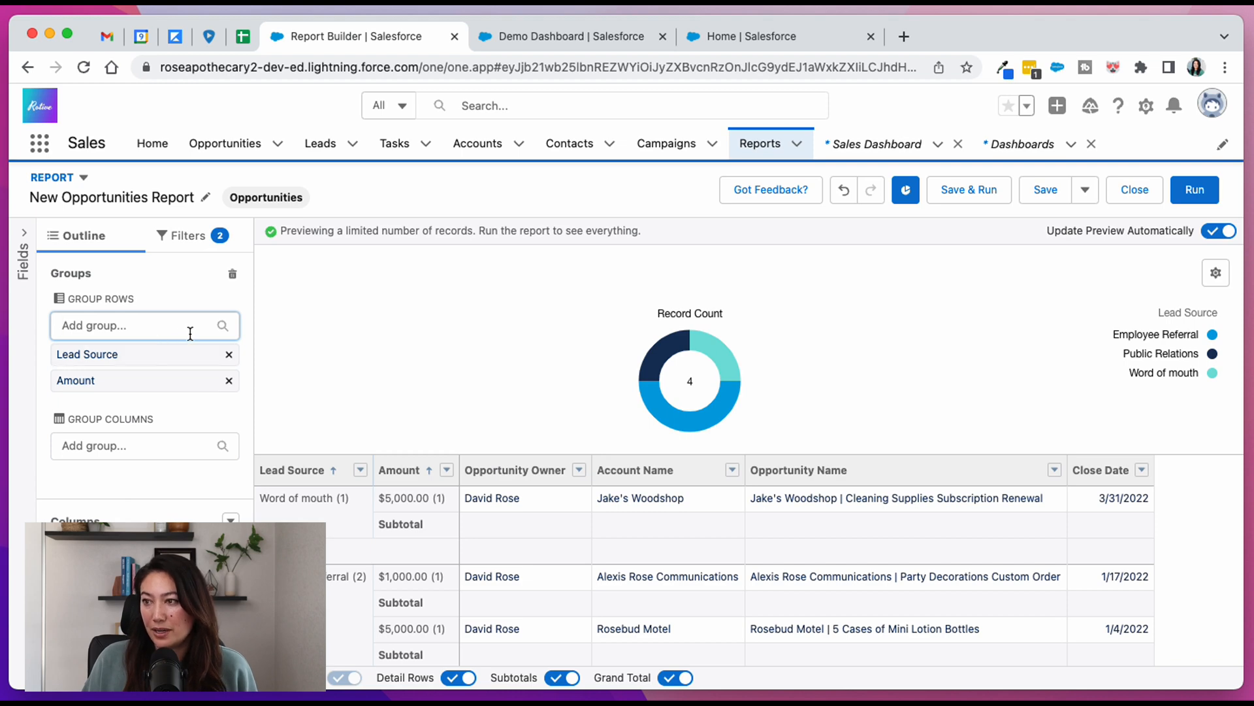
left_click(229, 380)
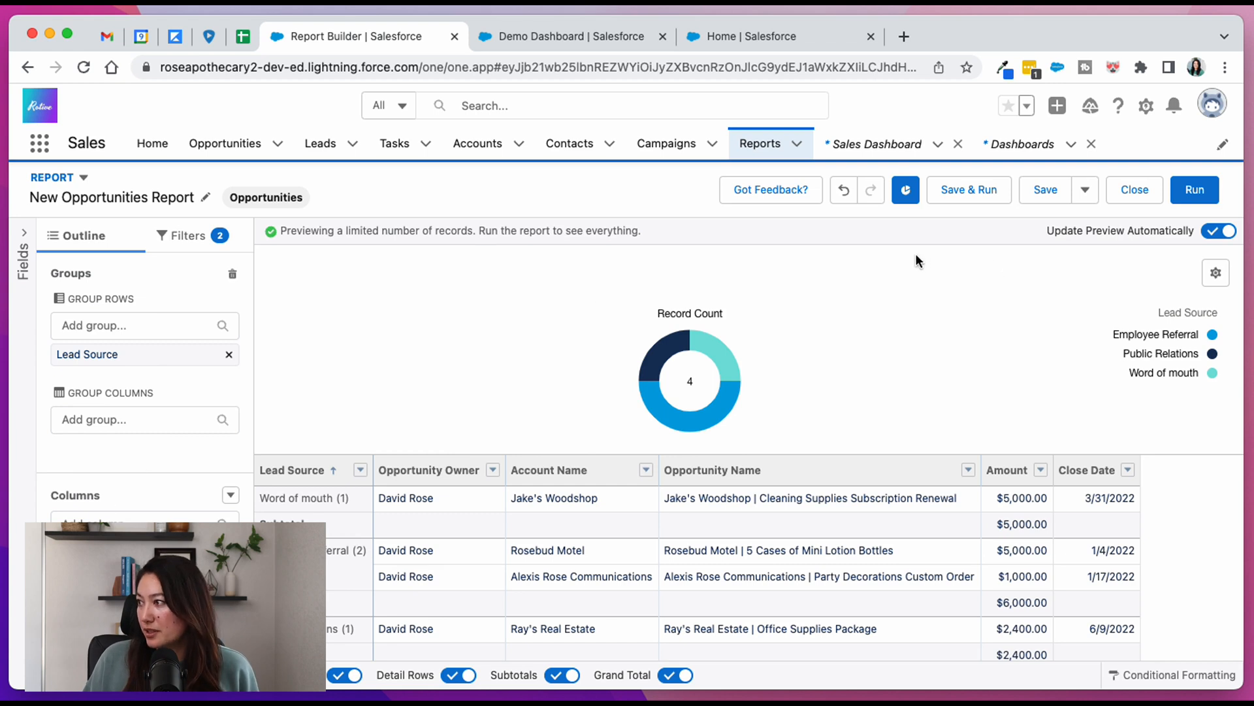
- Chart Sum of Amount with percentages shown and small groups not combined
left_click(1215, 272)
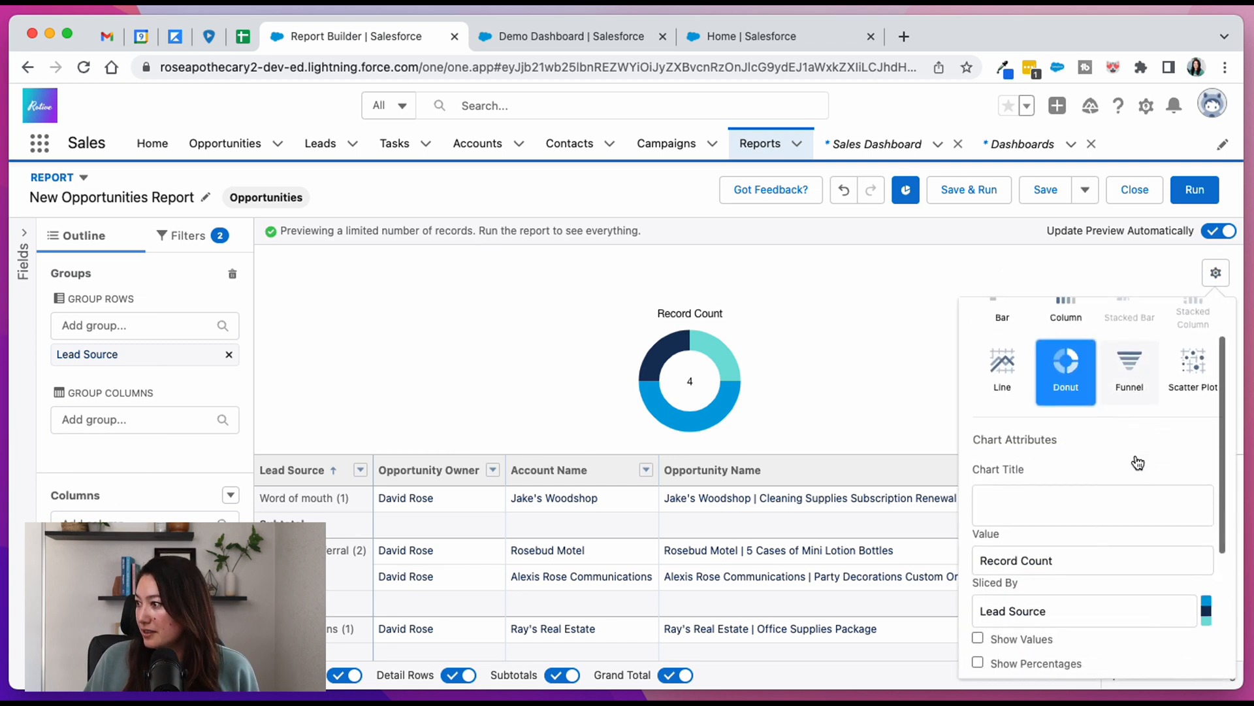
left_click(1090, 559)
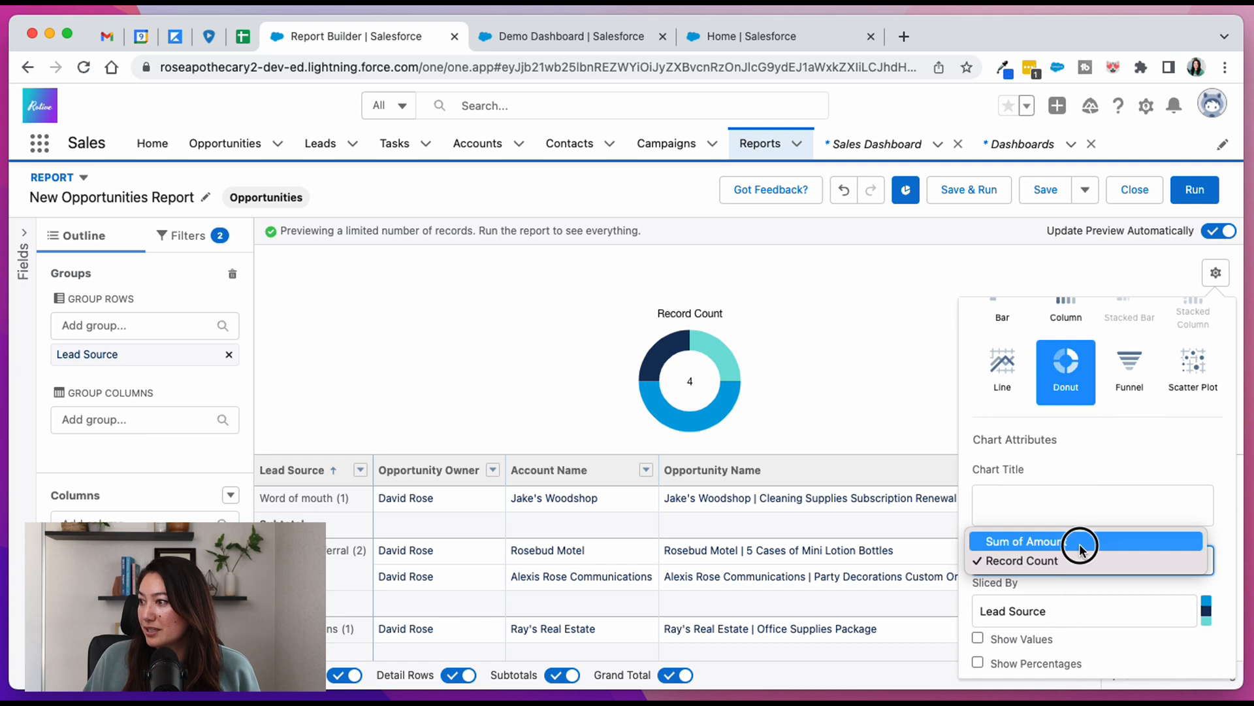
left_click(1024, 541)
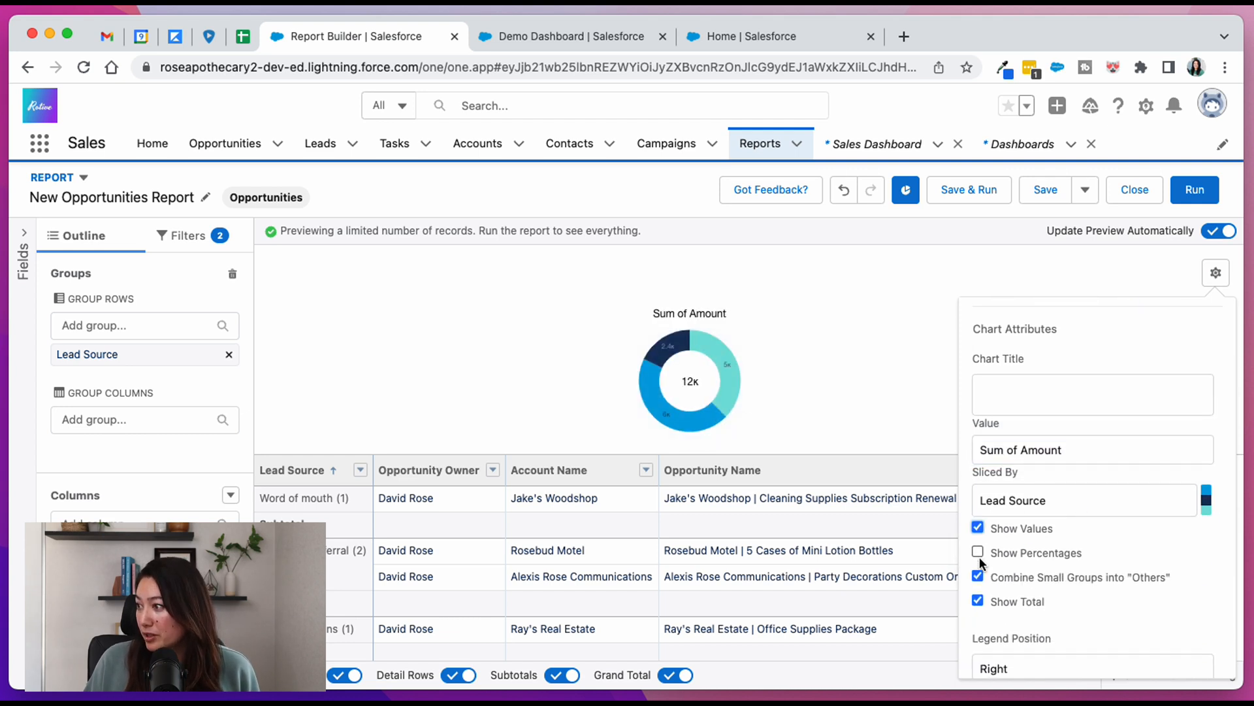
left_click(977, 552)
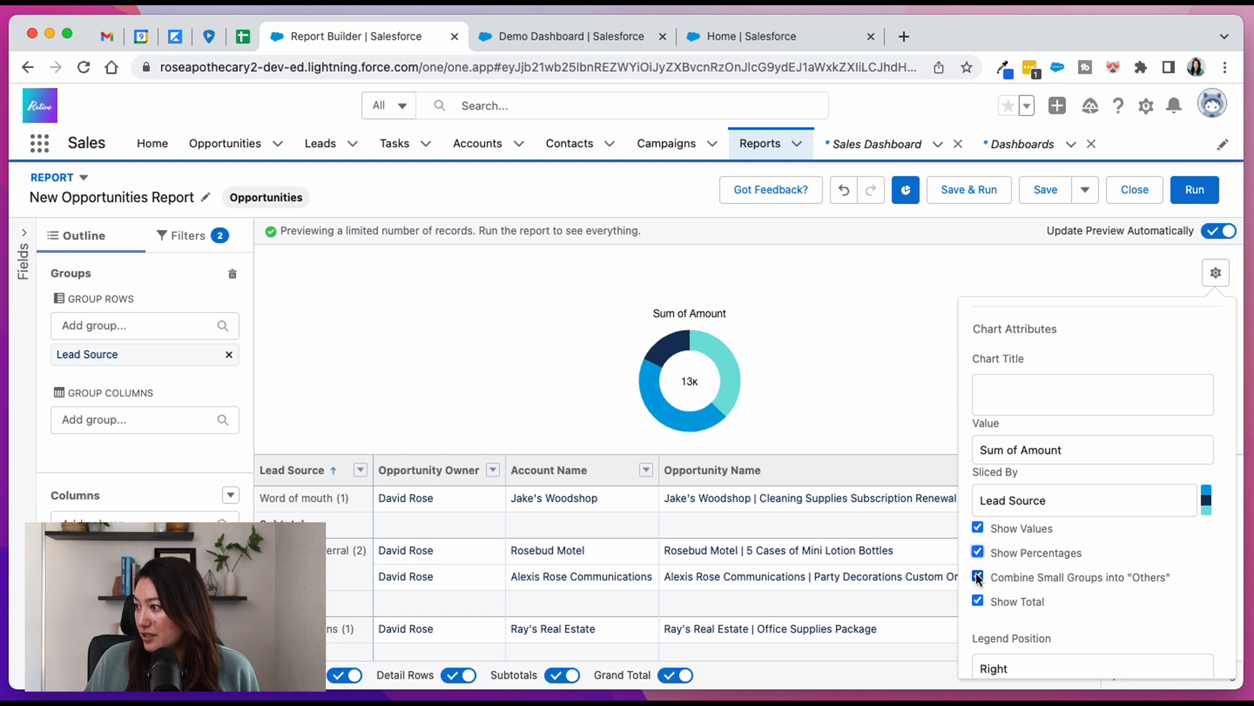
left_click(976, 577)
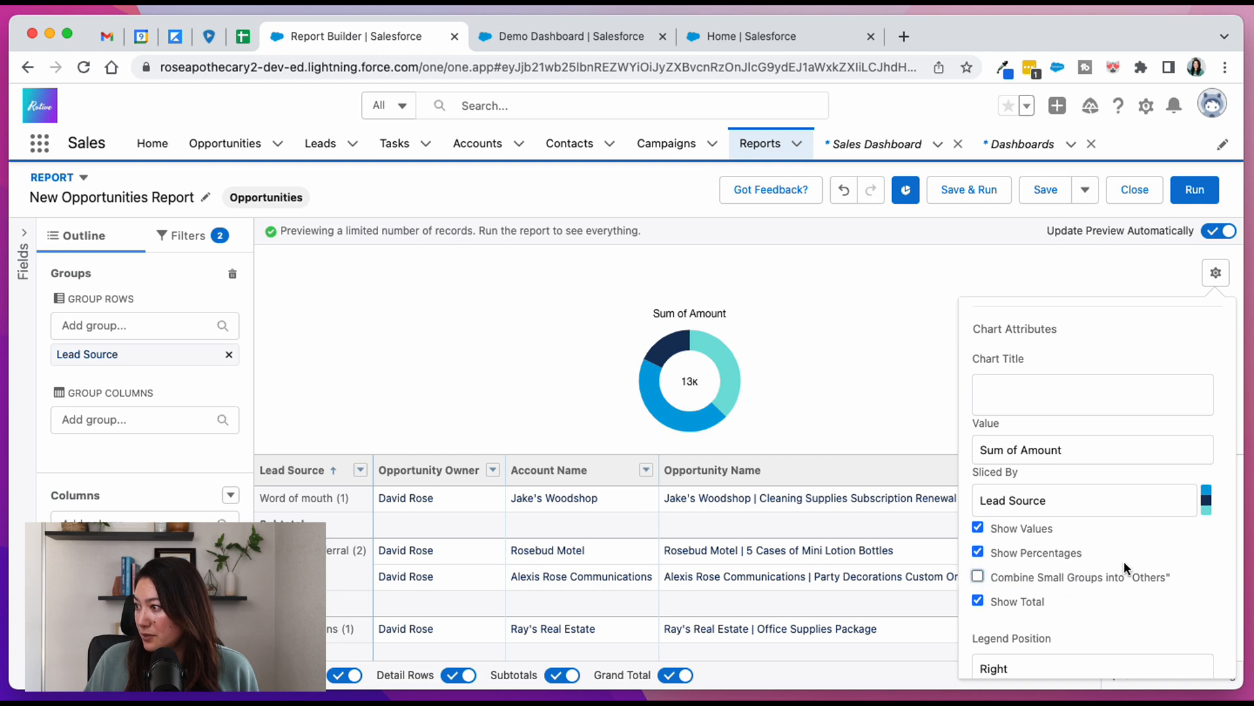
scroll("down", 3)
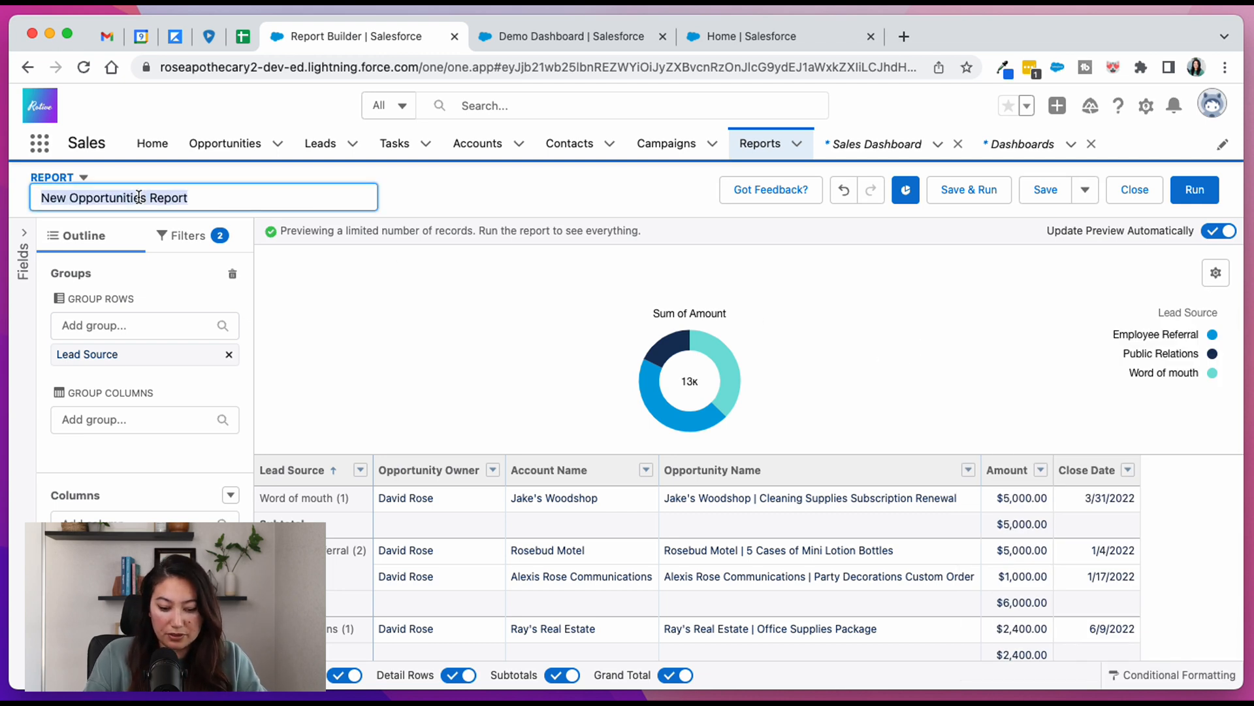
- Name the report 'Revenue by Lead Source This Year' and bring up Save
type("Revenue by Lead Source This")
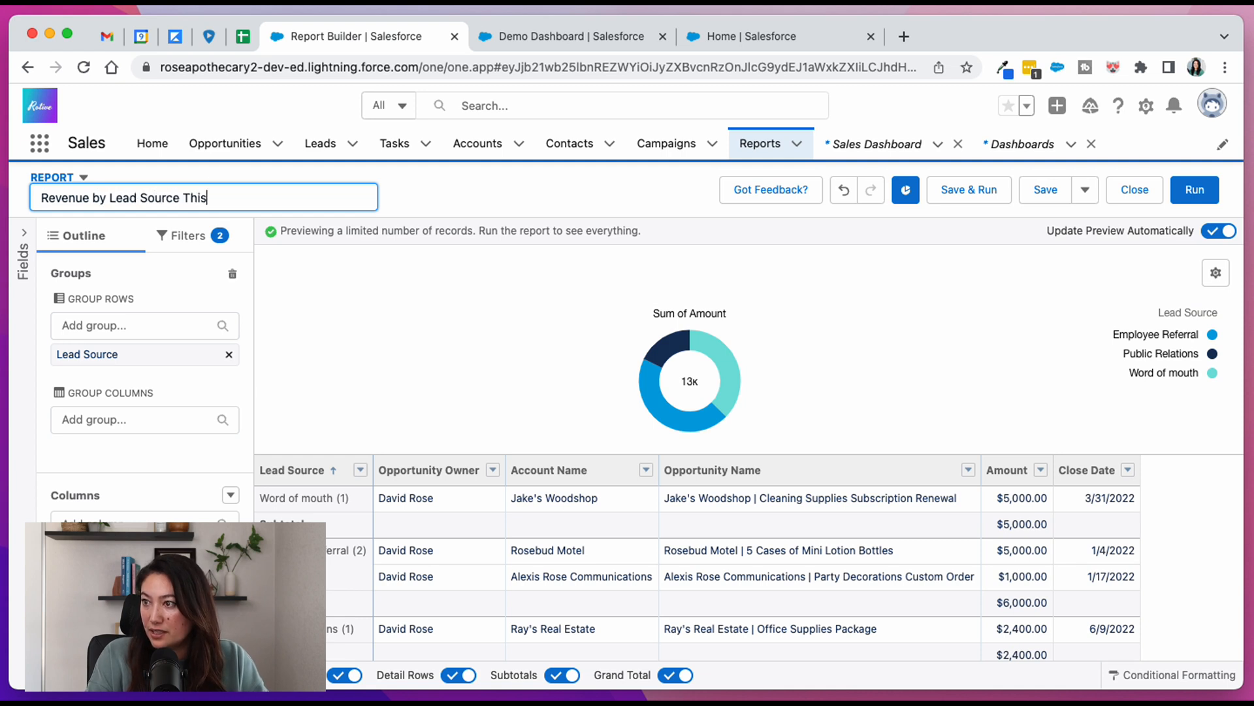
left_click(1044, 190)
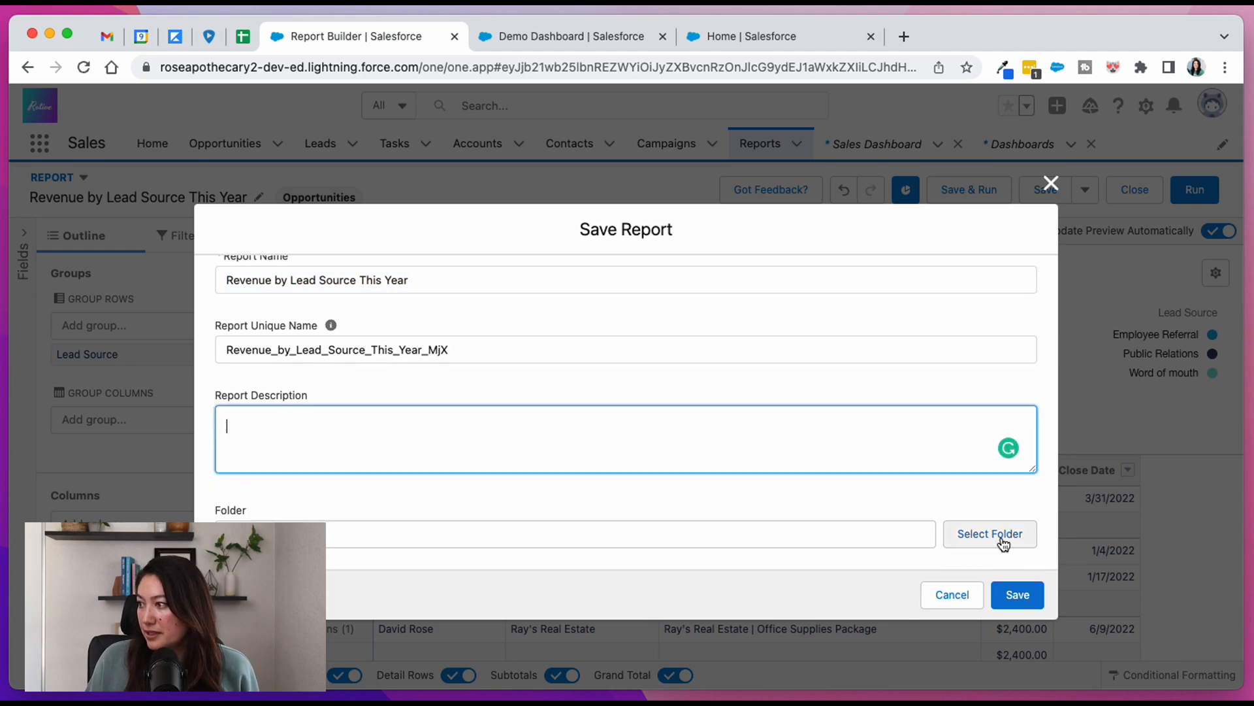
mouse_move(989, 534)
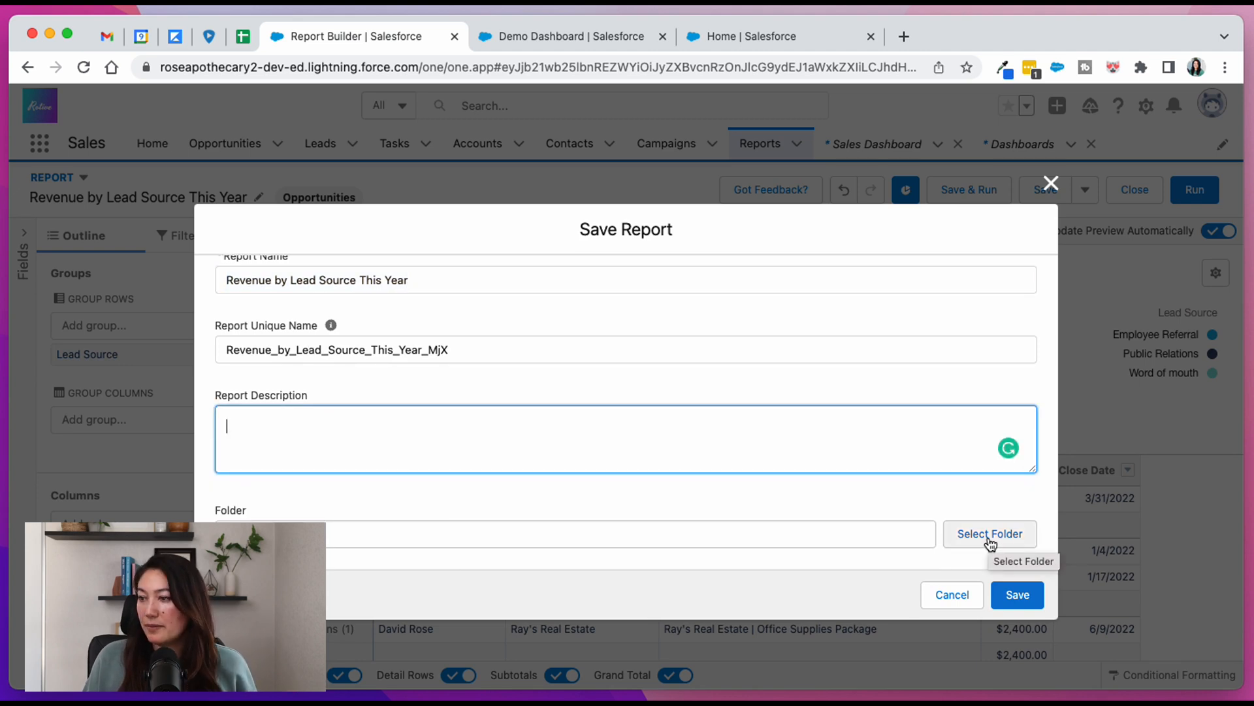
mouse_move(878, 541)
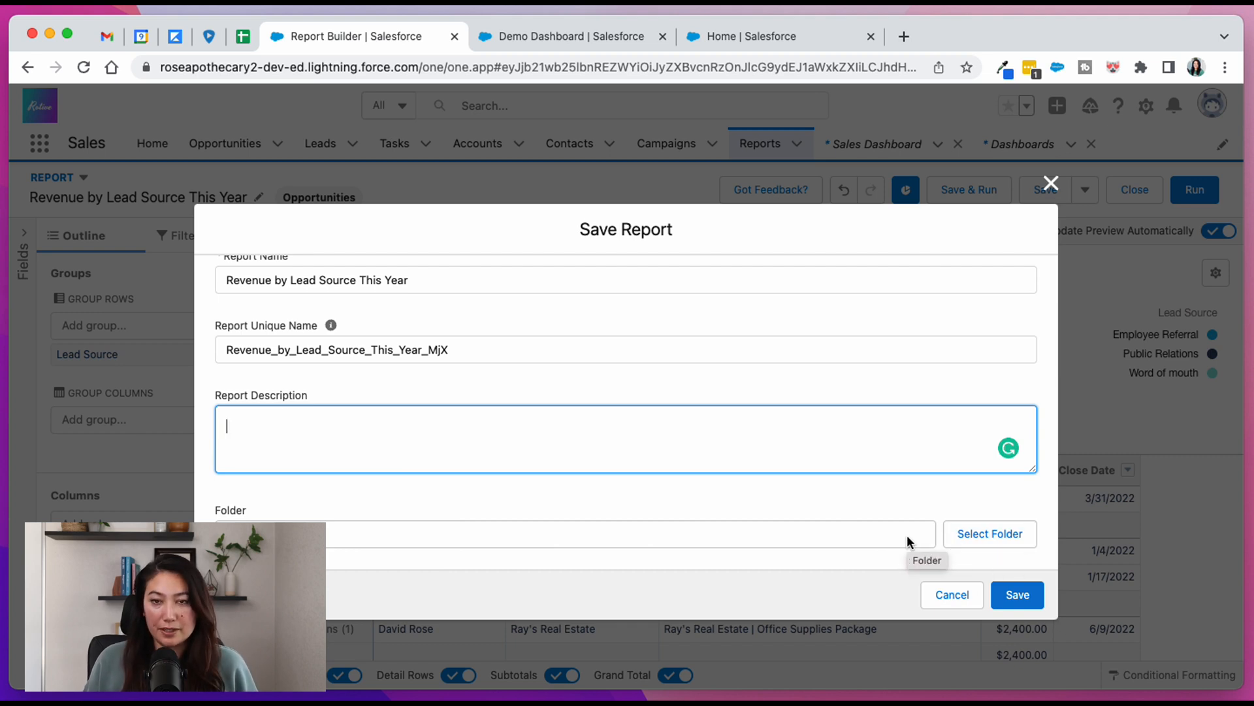
- Confirm the Save Report dialog to save 'Revenue by Lead Source This Year'
left_click(990, 533)
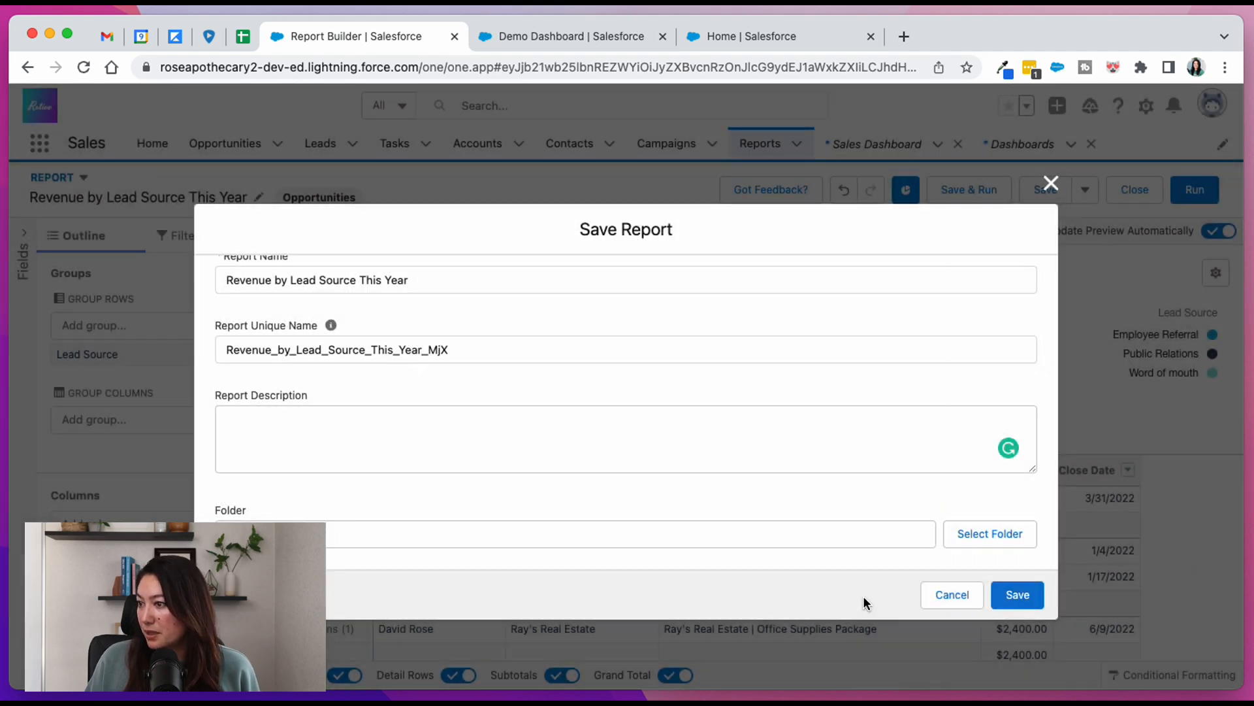
left_click(1017, 595)
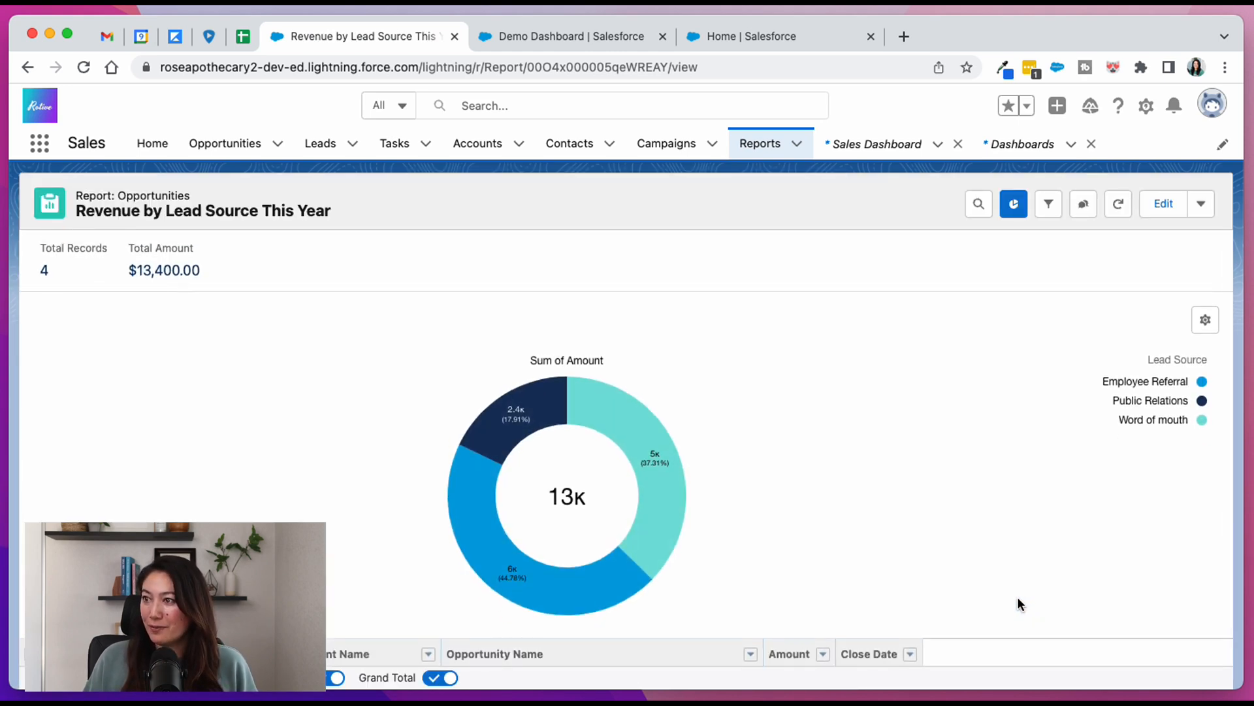
mouse_move(702, 514)
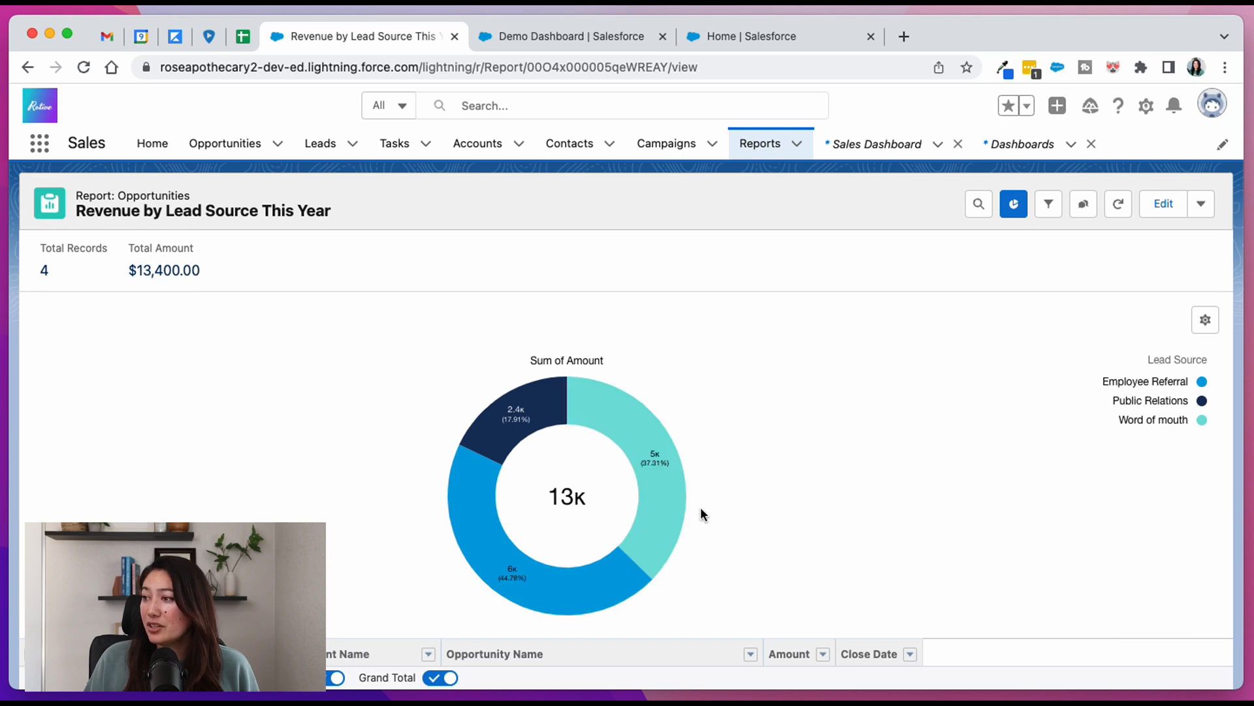